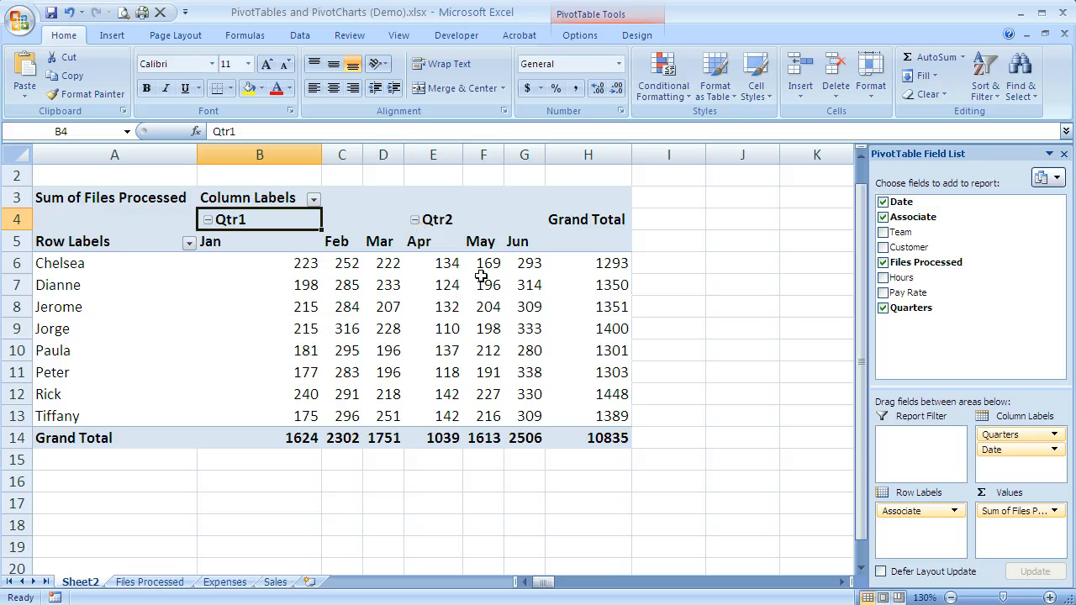
mouse_move(299, 242)
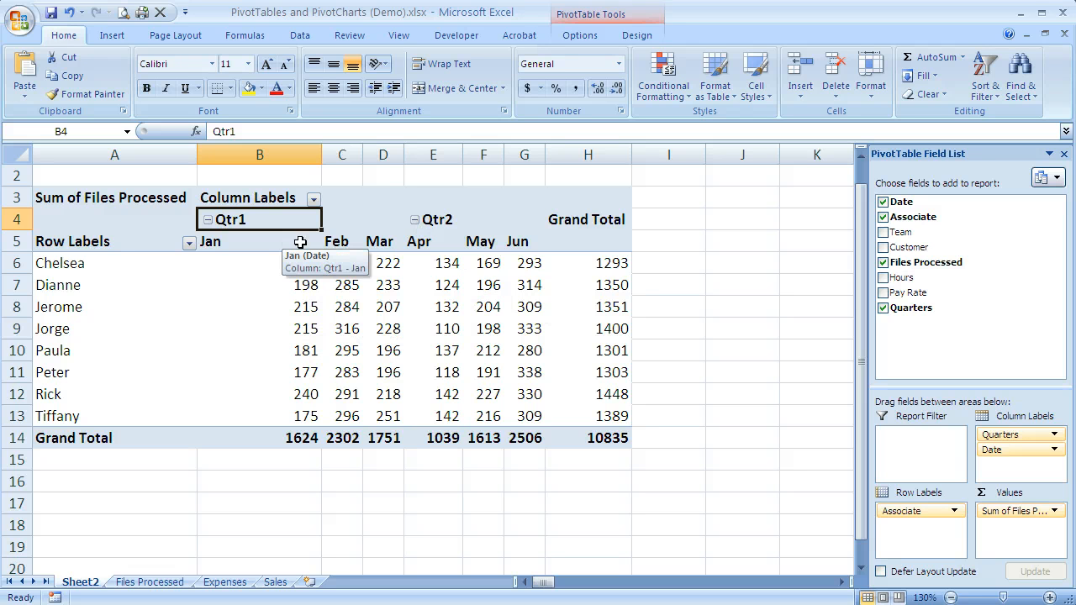
mouse_move(174, 296)
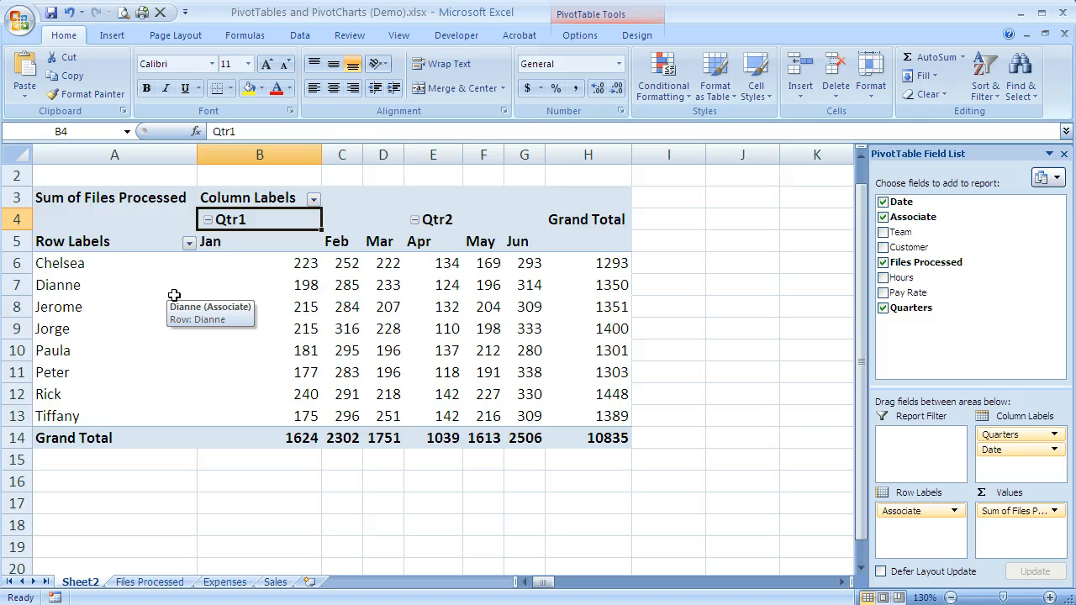
mouse_move(121, 422)
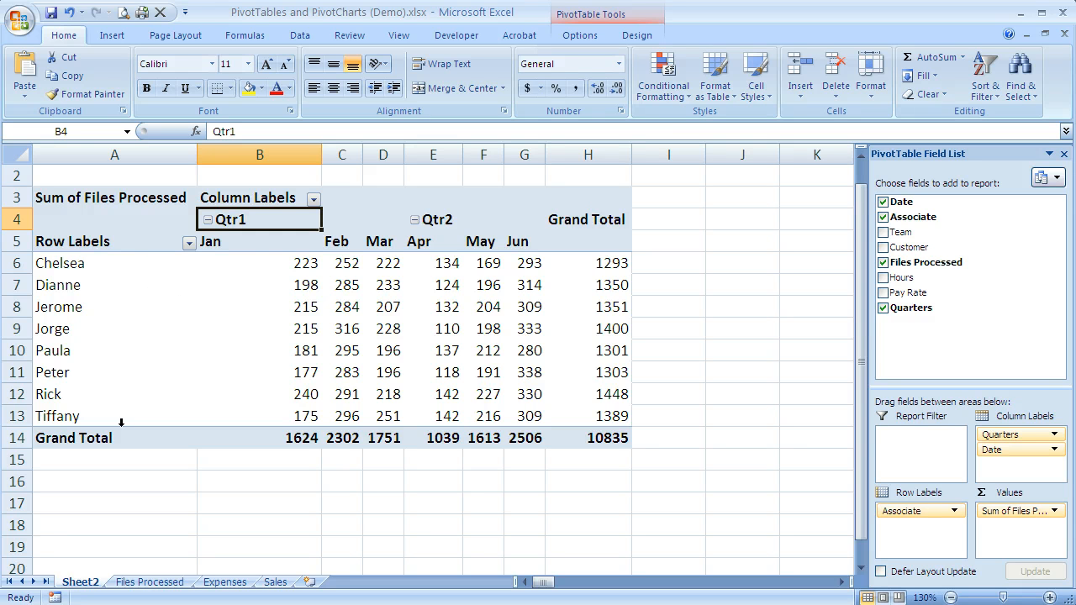
mouse_move(107, 285)
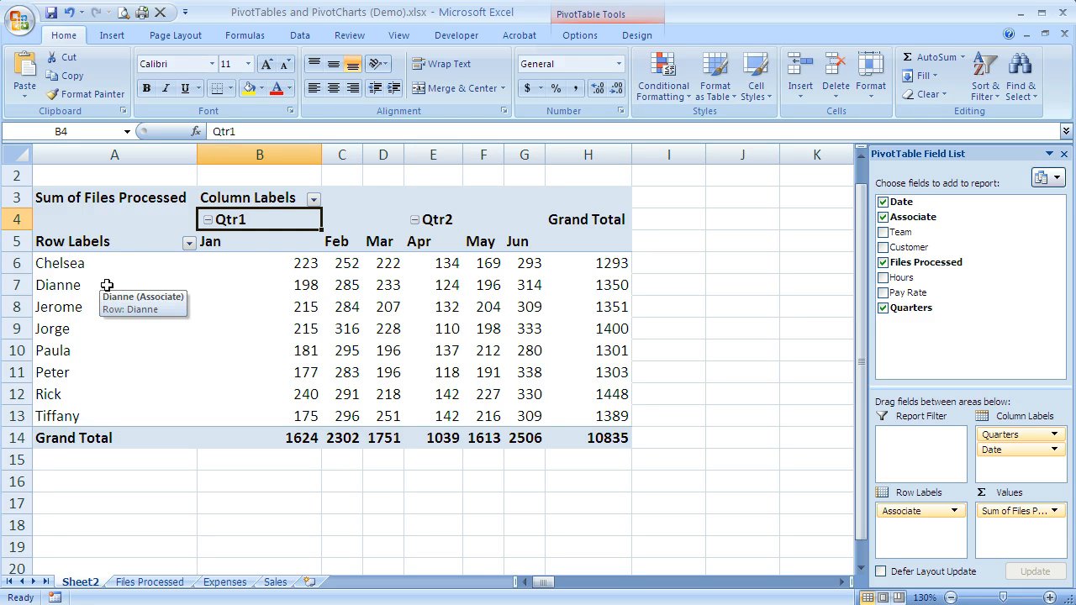
mouse_move(84, 262)
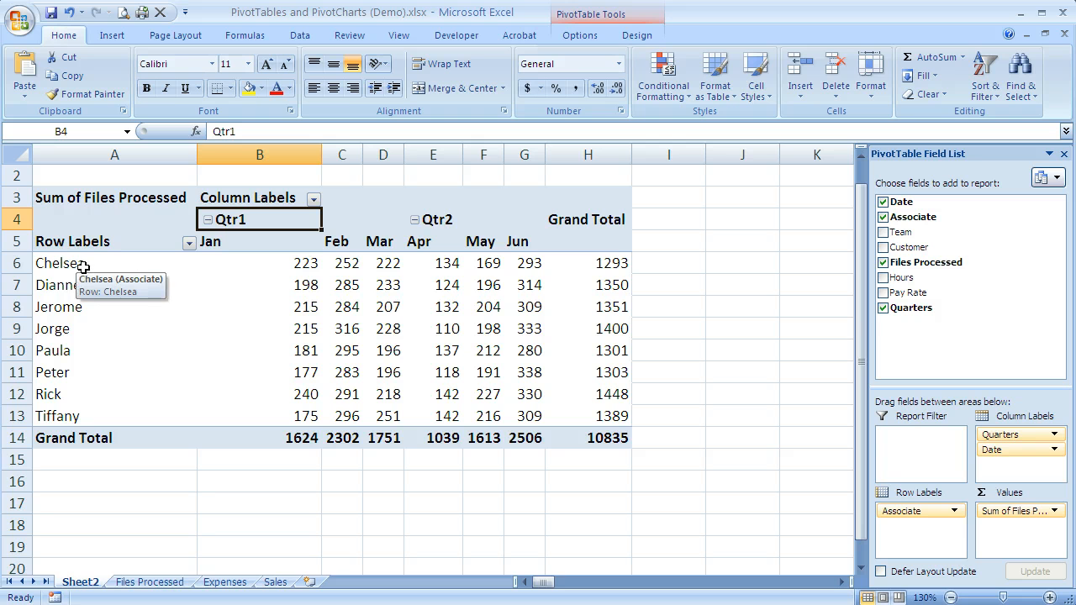
mouse_move(84, 284)
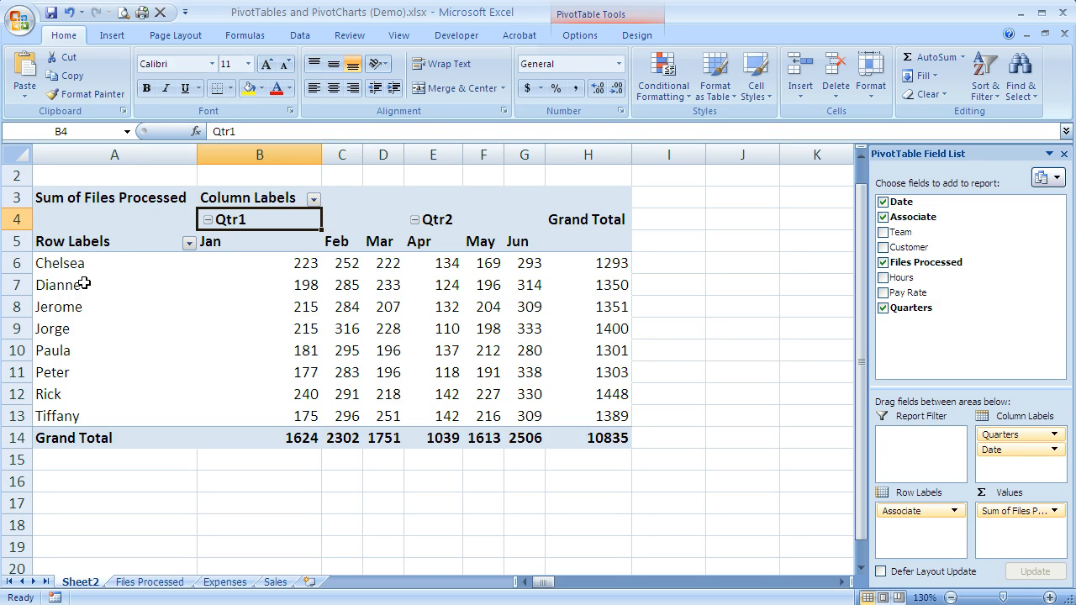
mouse_move(87, 263)
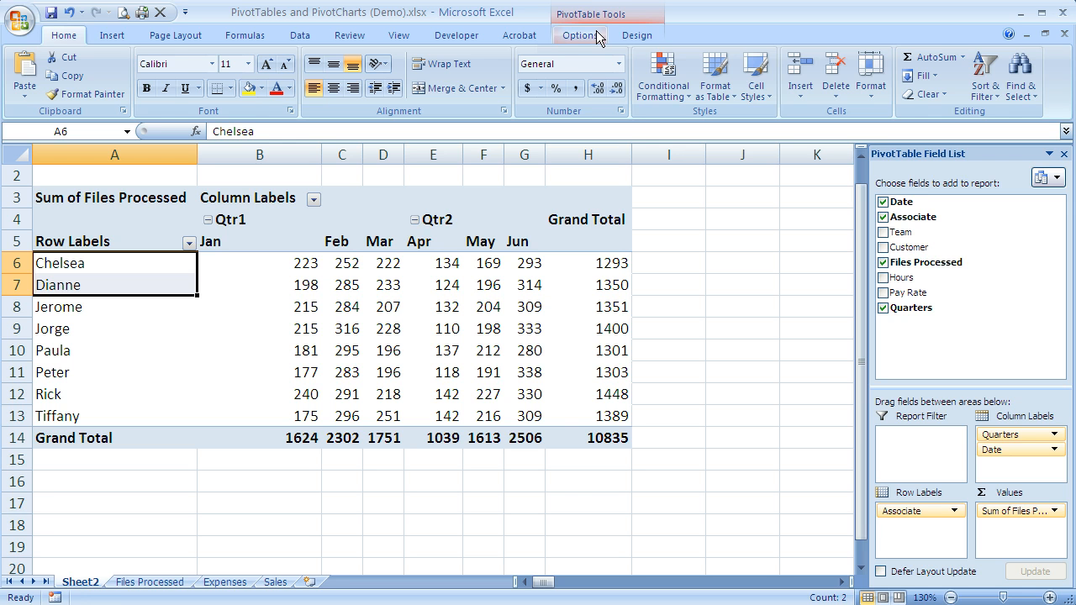
Group Chelsea and Dianne into Group1 via Group Selection on the Options ribbon.
click(578, 34)
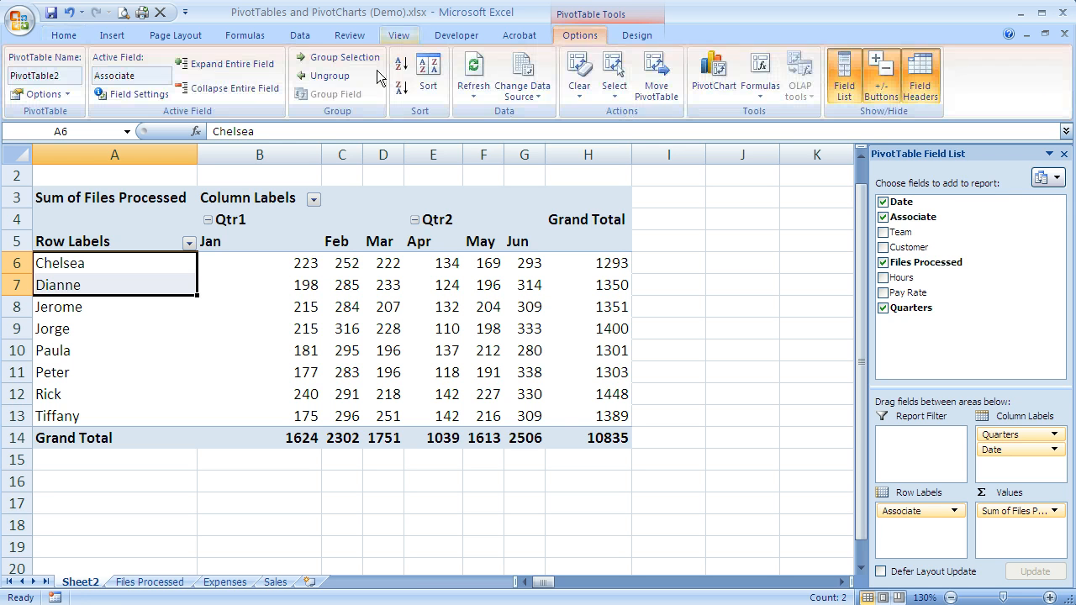
mouse_move(336, 94)
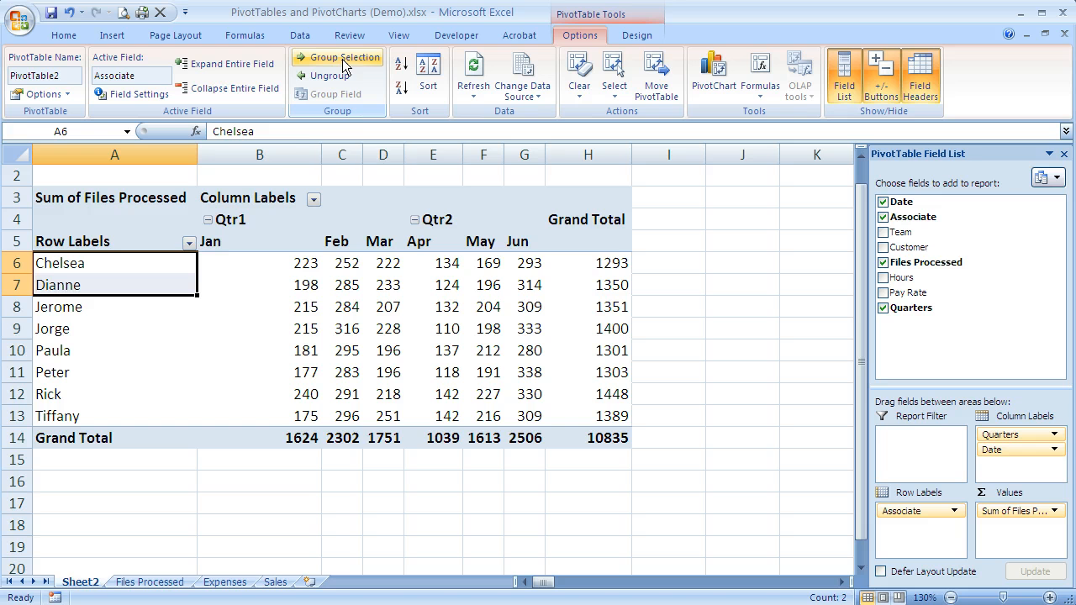
mouse_move(344, 61)
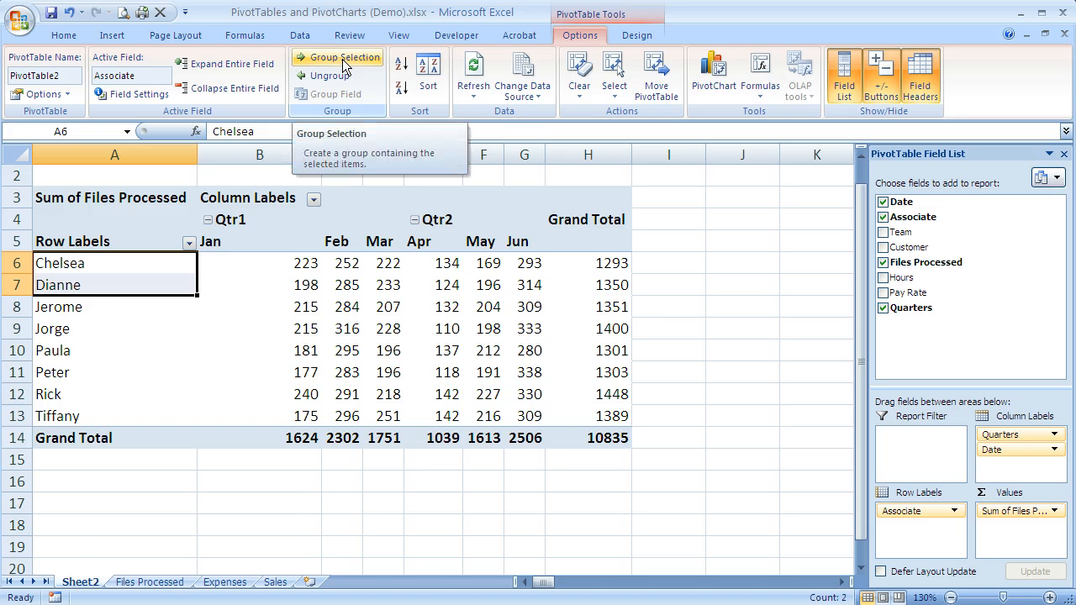
click(339, 57)
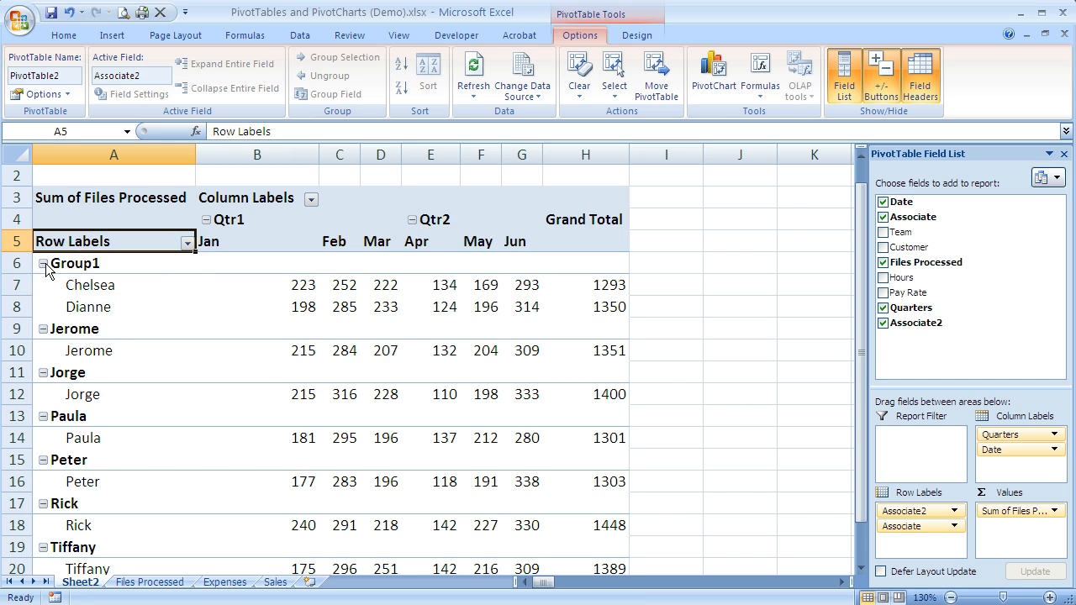
click(43, 262)
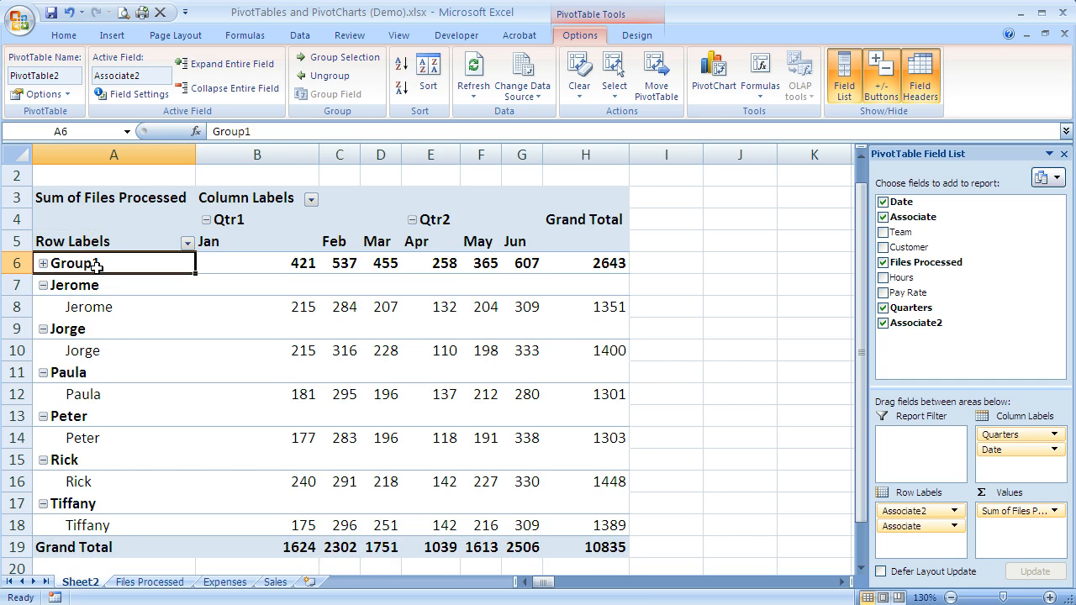
mouse_move(160, 293)
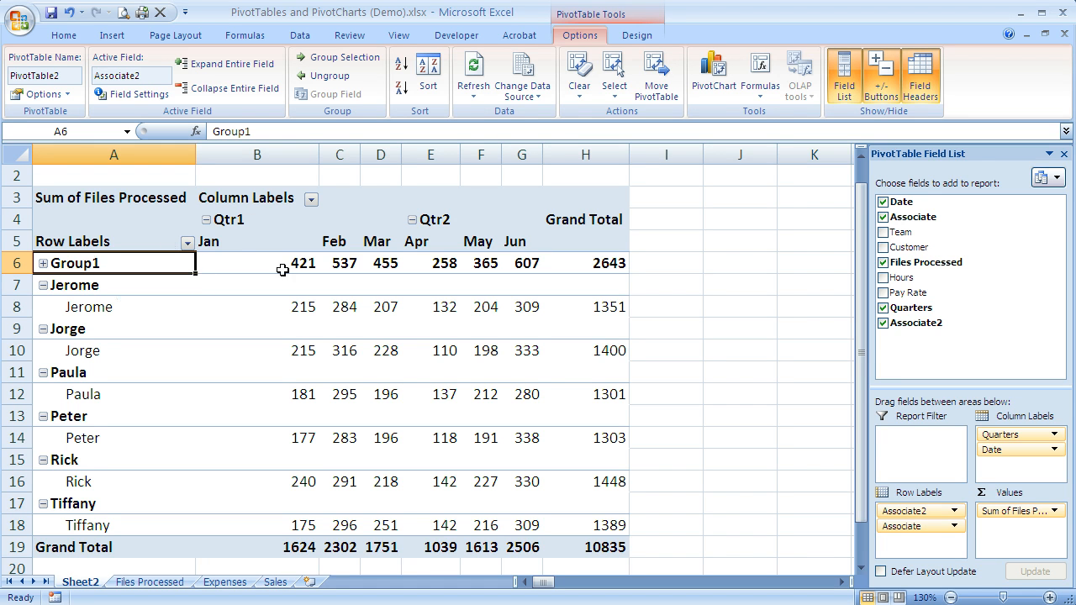
mouse_move(306, 529)
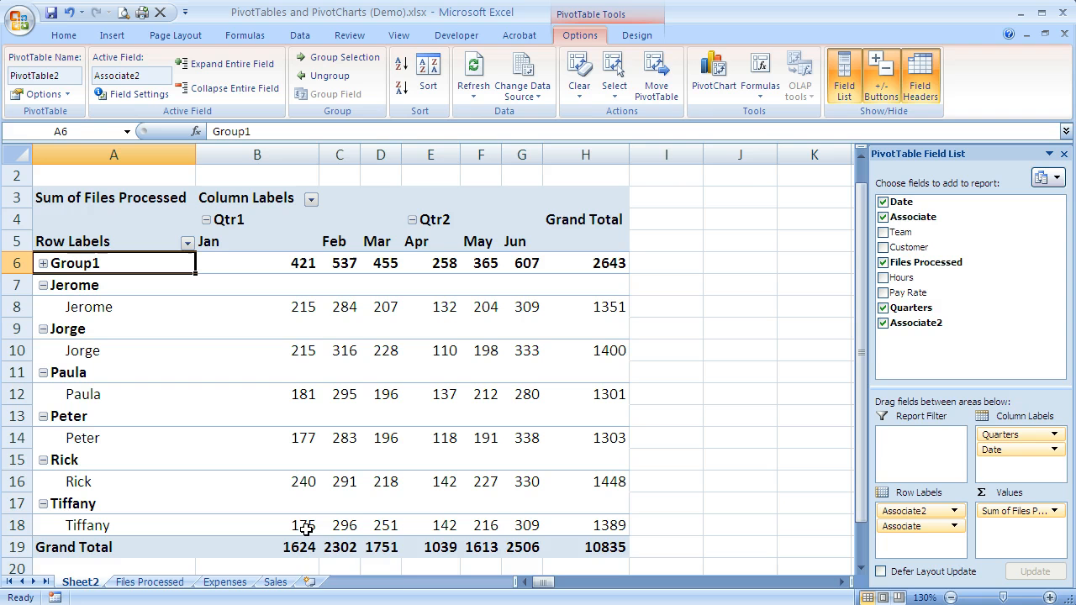
mouse_move(182, 295)
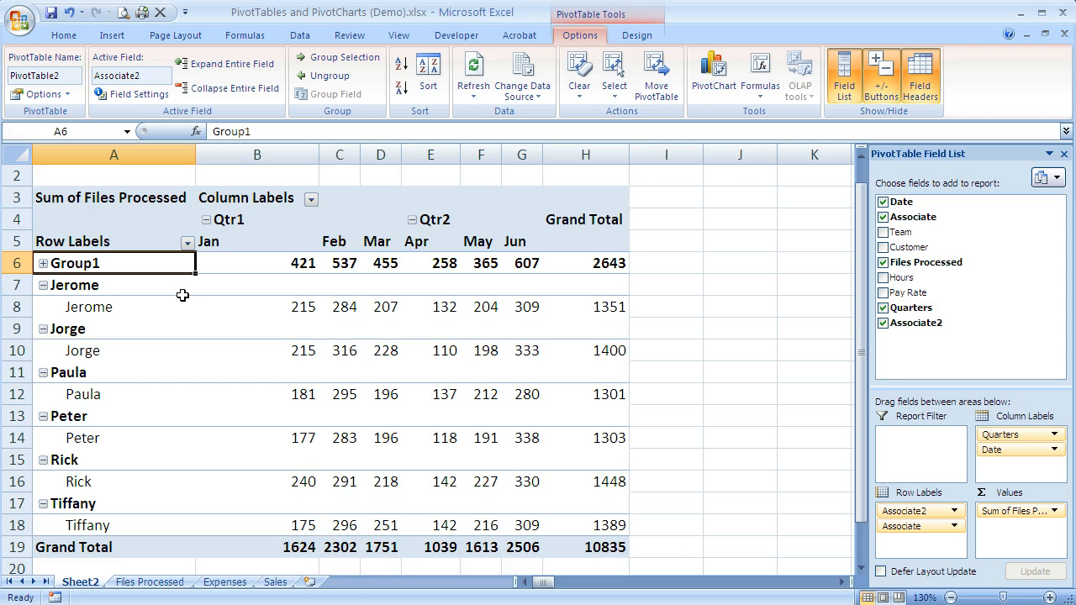
click(44, 262)
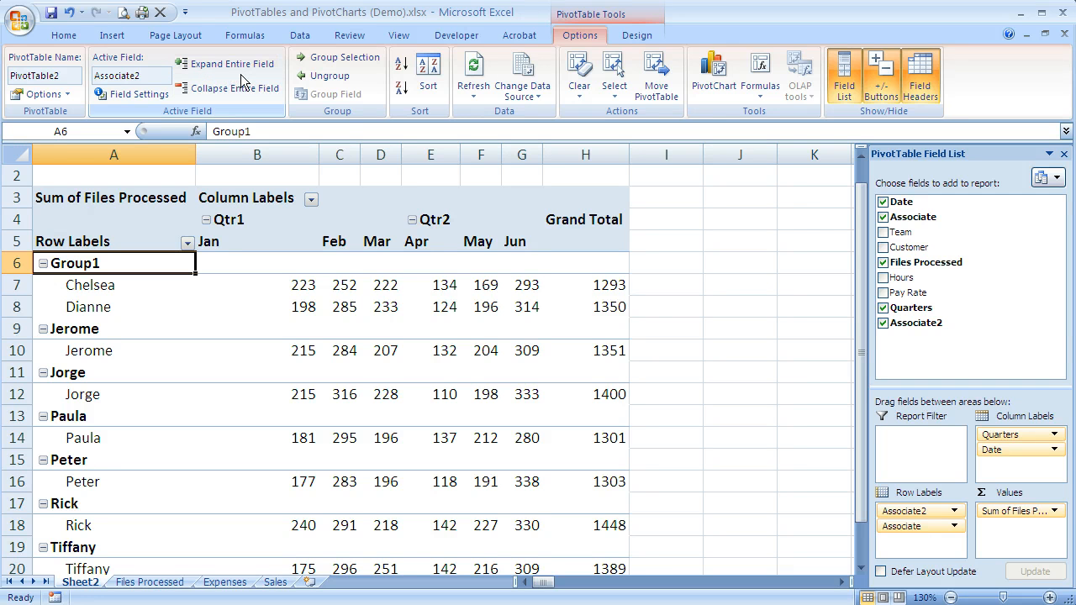
mouse_move(234, 64)
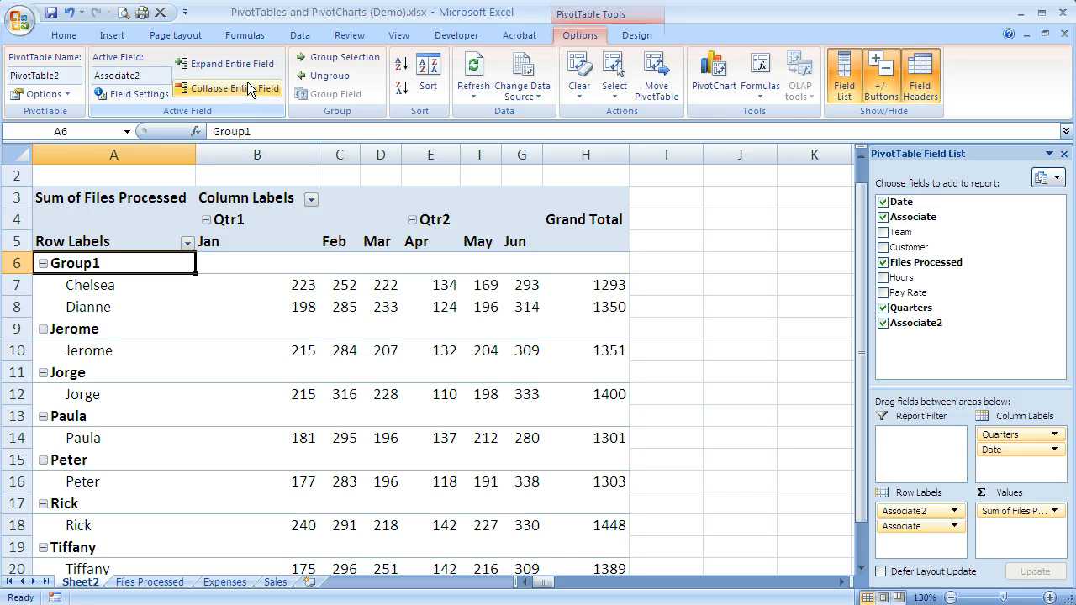
mouse_move(225, 64)
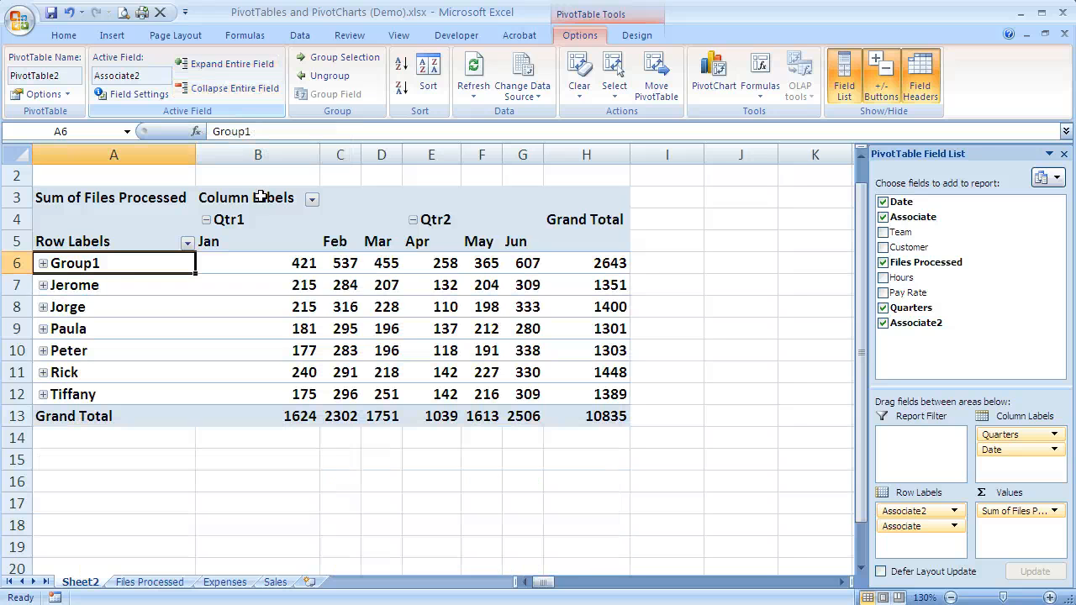
mouse_move(302, 373)
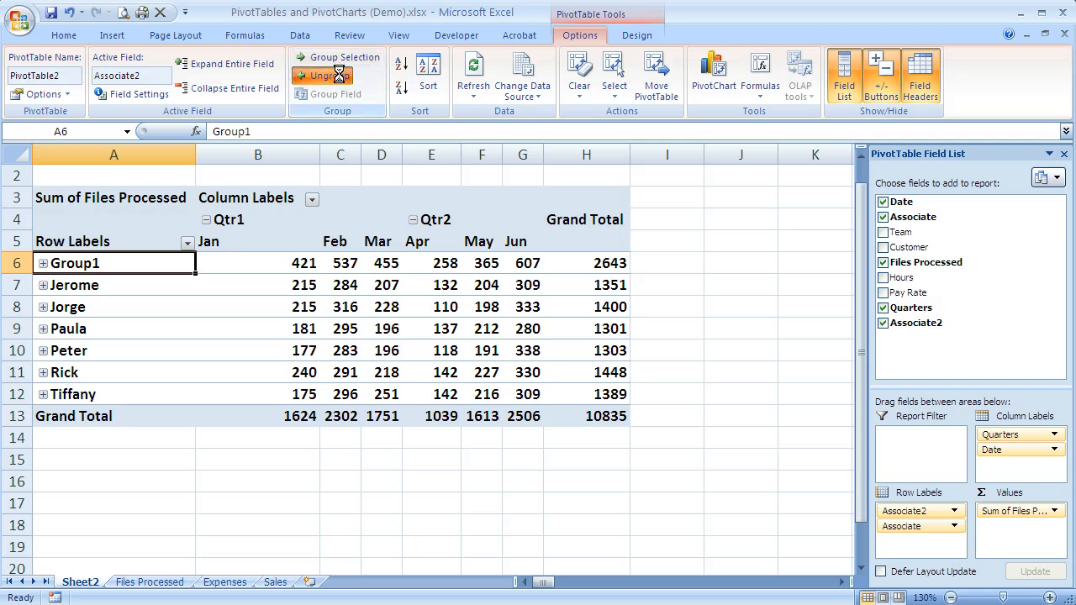
Ungroup Group1 so Chelsea and Dianne list separately, then view the Files Processed source data.
click(322, 74)
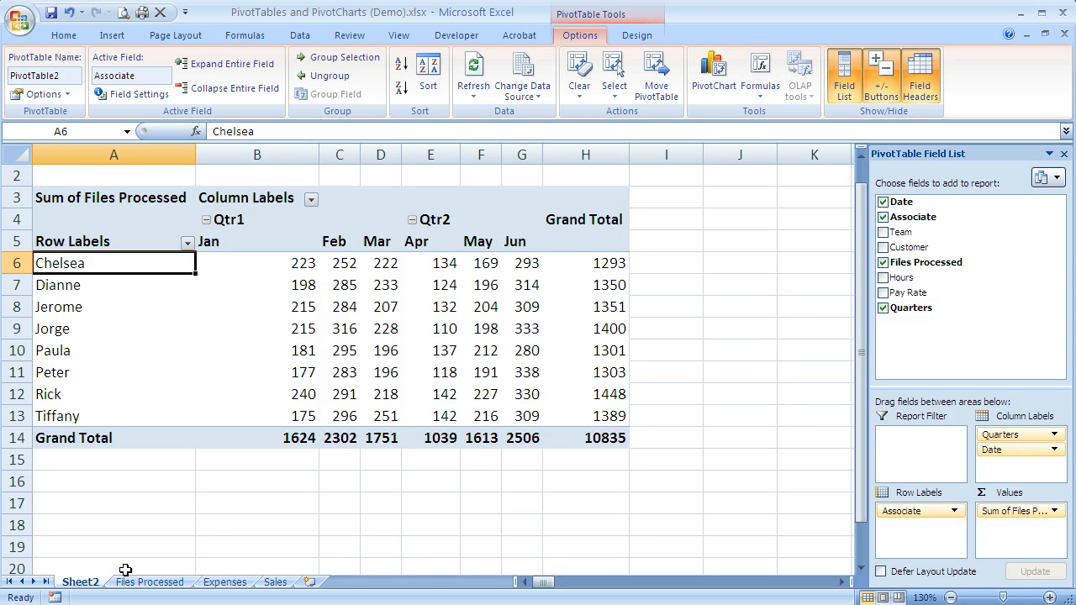
click(149, 582)
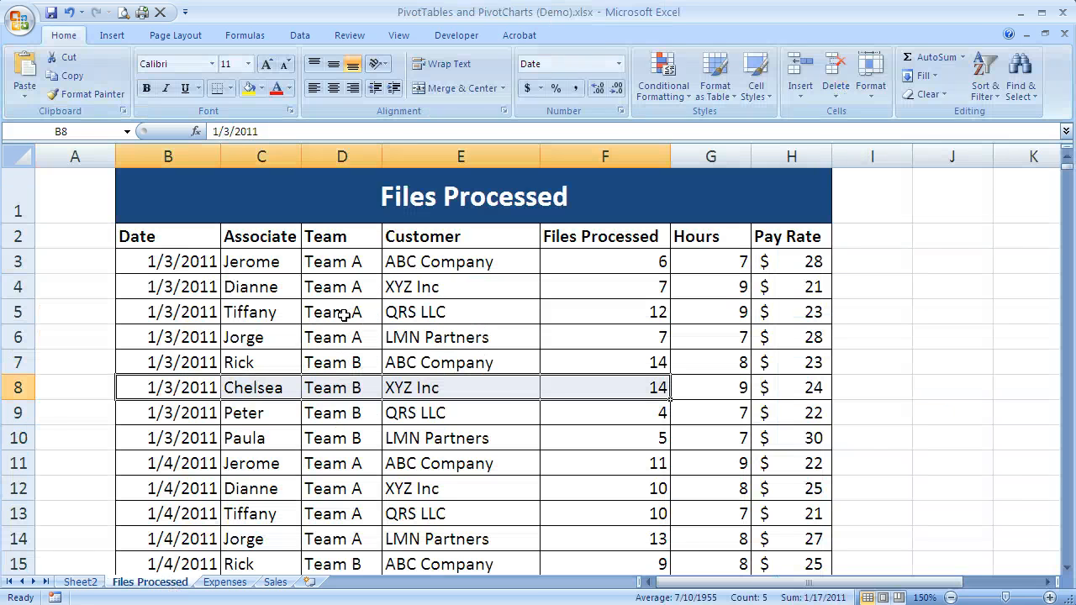
mouse_move(355, 285)
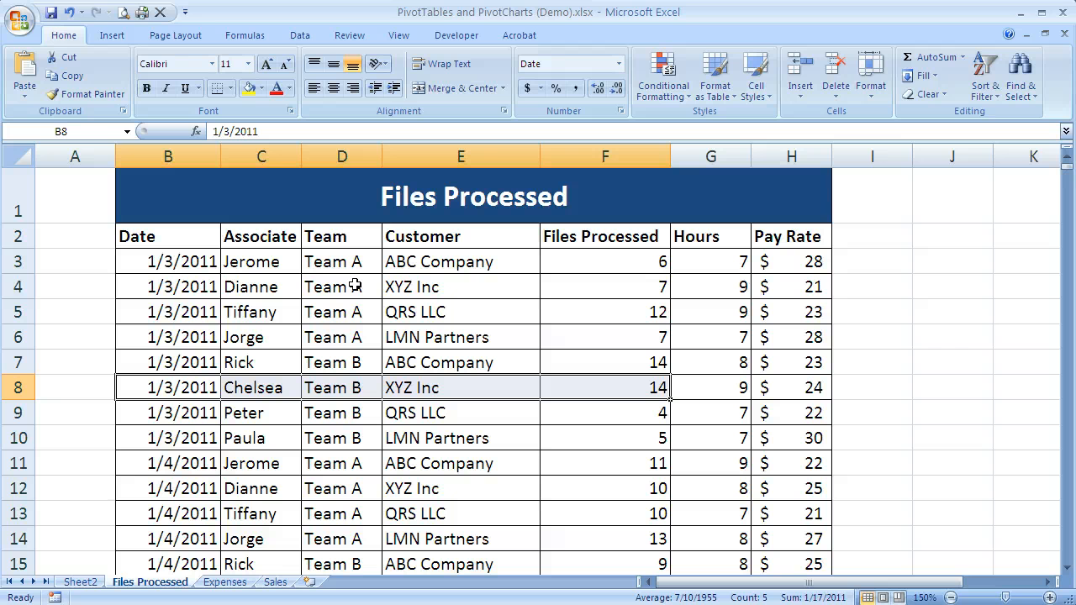
mouse_move(185, 553)
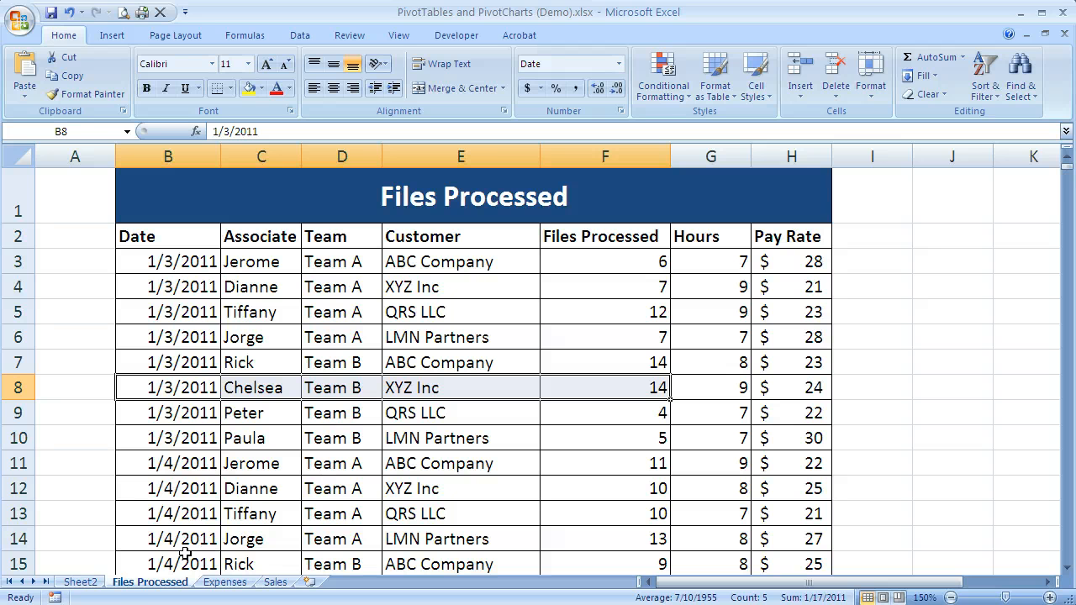
Return to the Sheet2 PivotTable after checking the Team column.
click(81, 581)
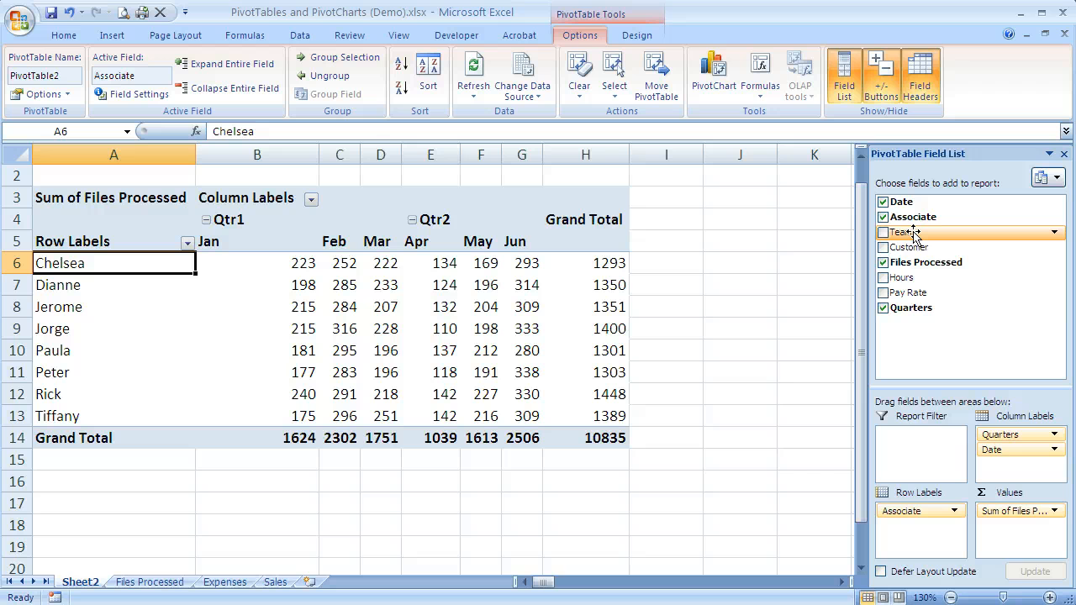
mouse_move(911, 235)
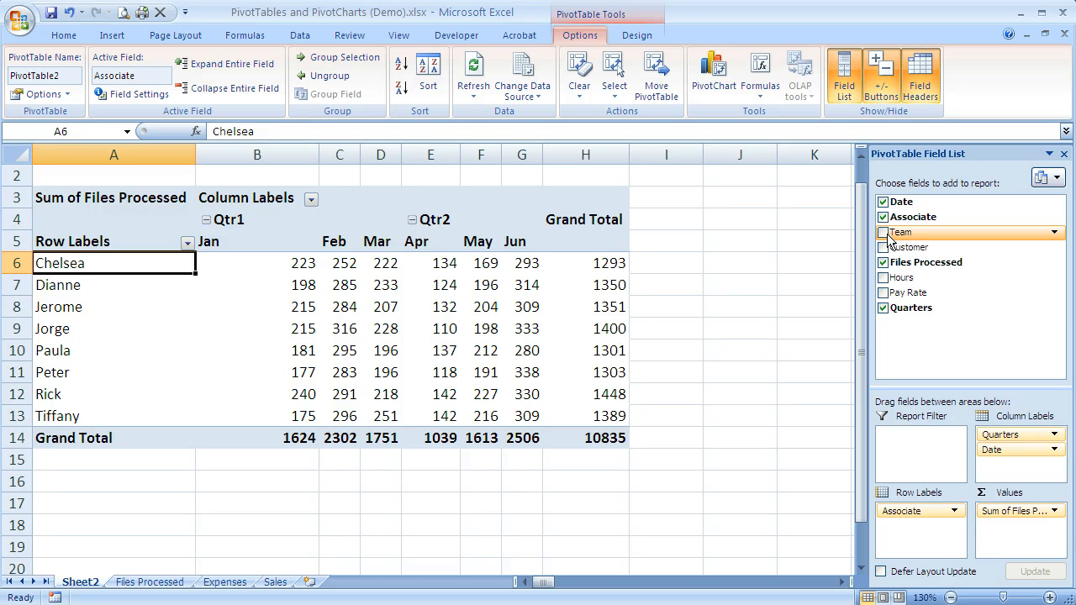
Add the Team field to Row Labels so Team A and Team B group their associates.
click(884, 232)
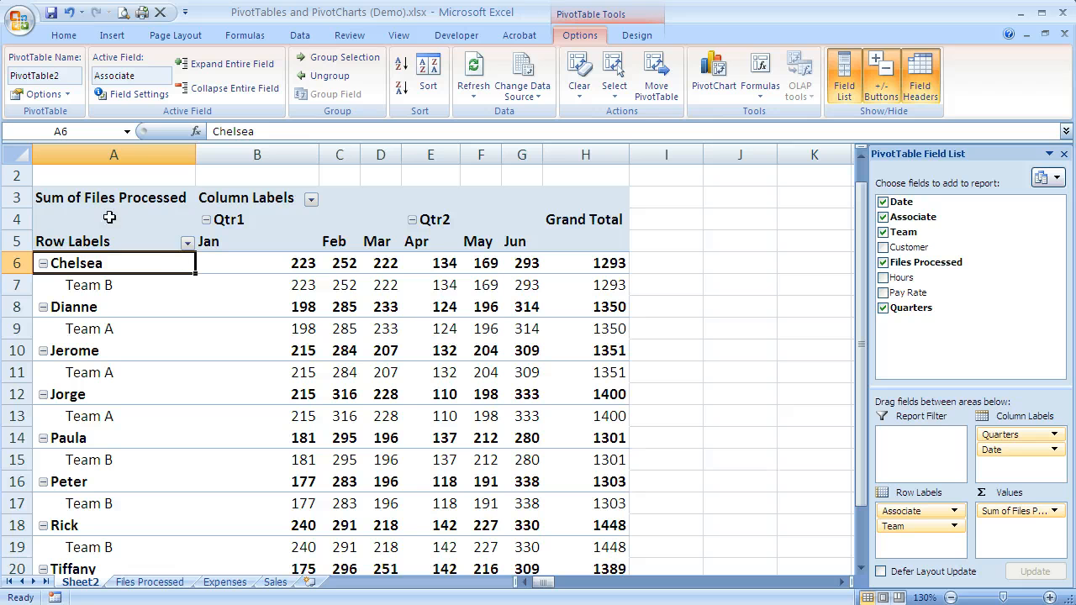
mouse_move(121, 373)
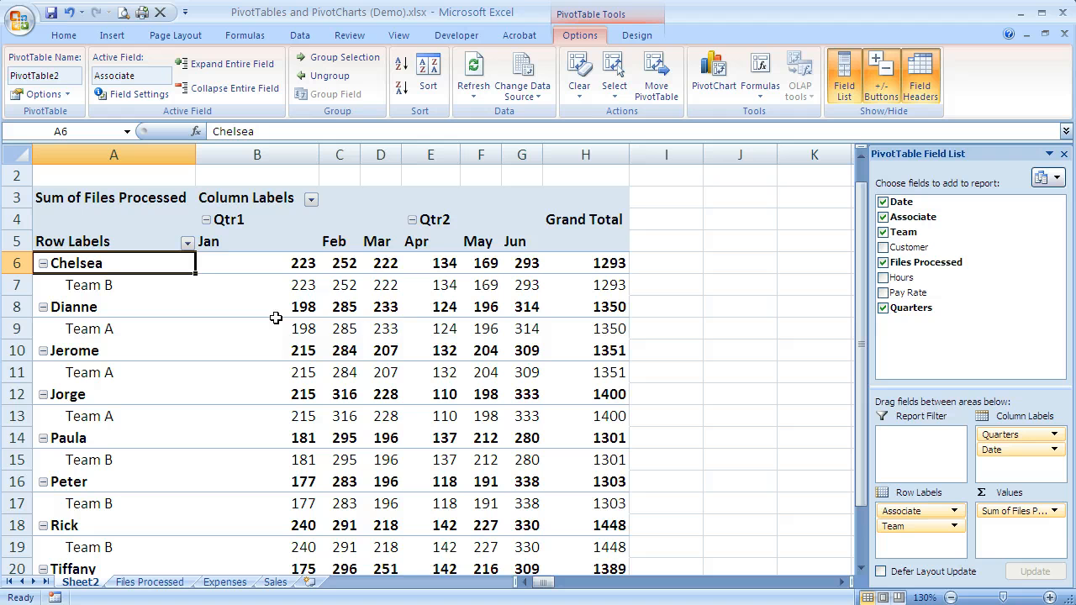
mouse_move(309, 321)
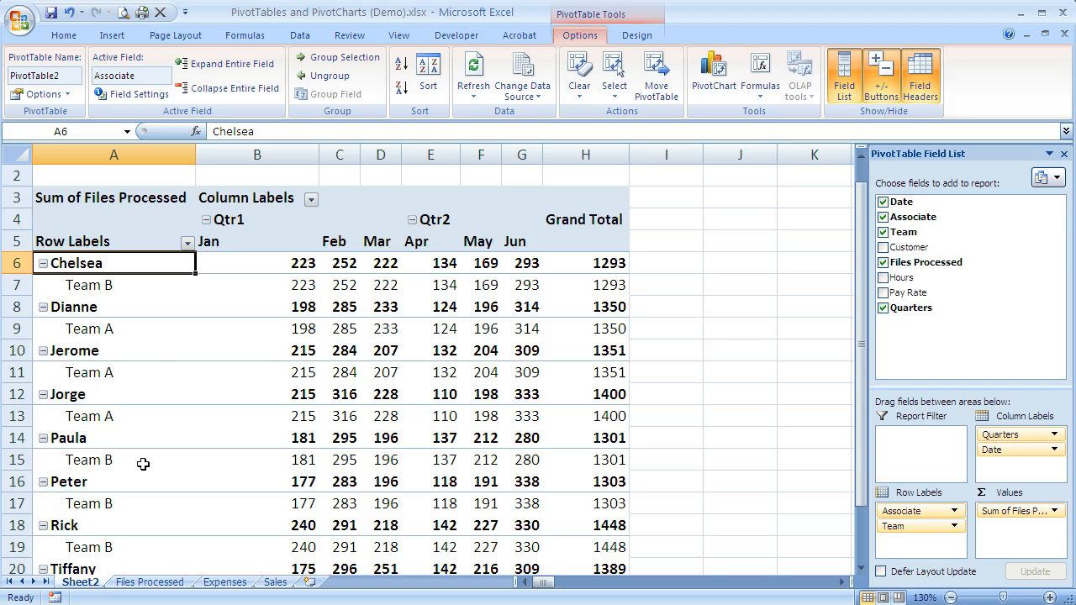
click(916, 524)
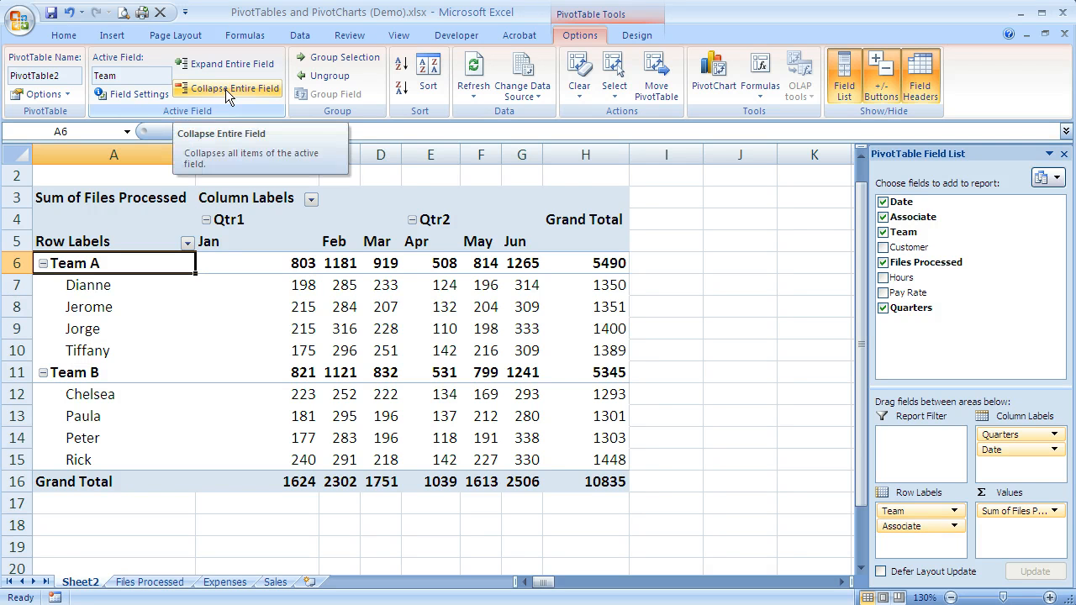
Collapse the Team field to show only Team A and Team B totals.
click(227, 87)
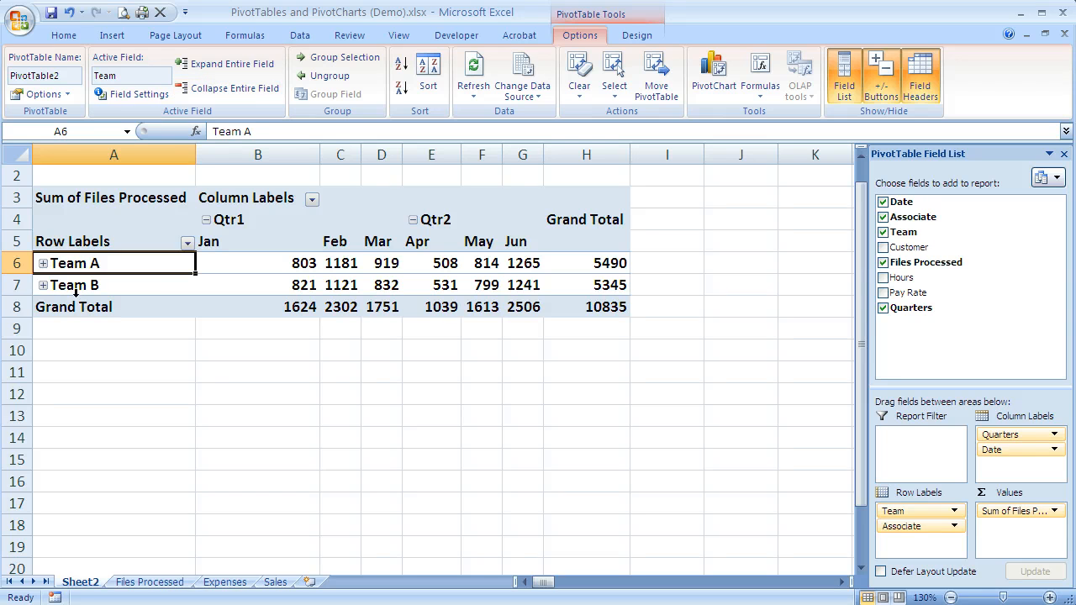
mouse_move(76, 286)
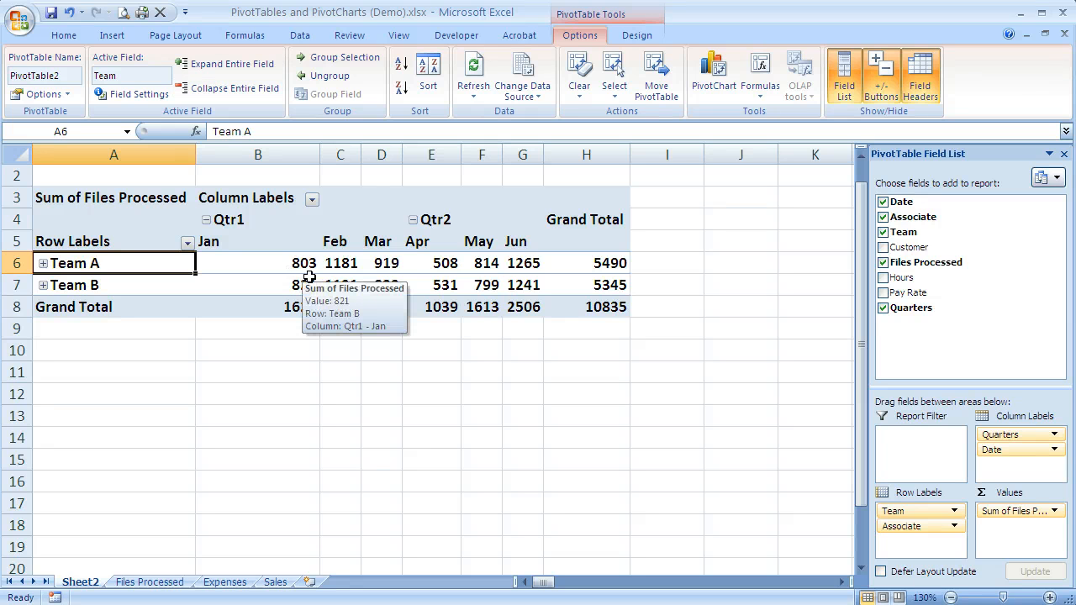
mouse_move(318, 394)
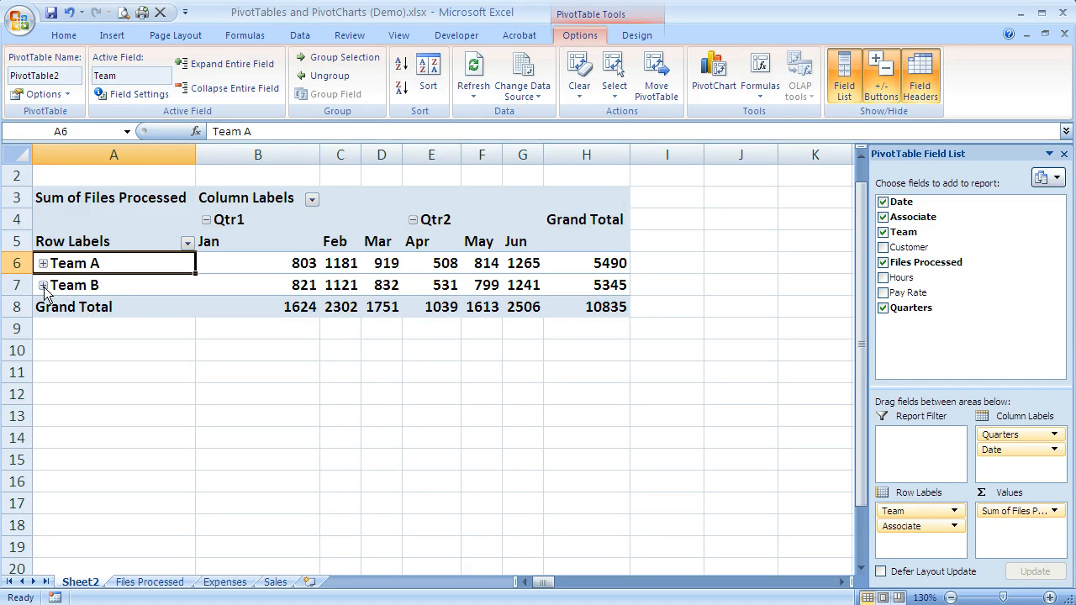
Expand Team B, then the entire Team field so all associates are listed.
click(44, 286)
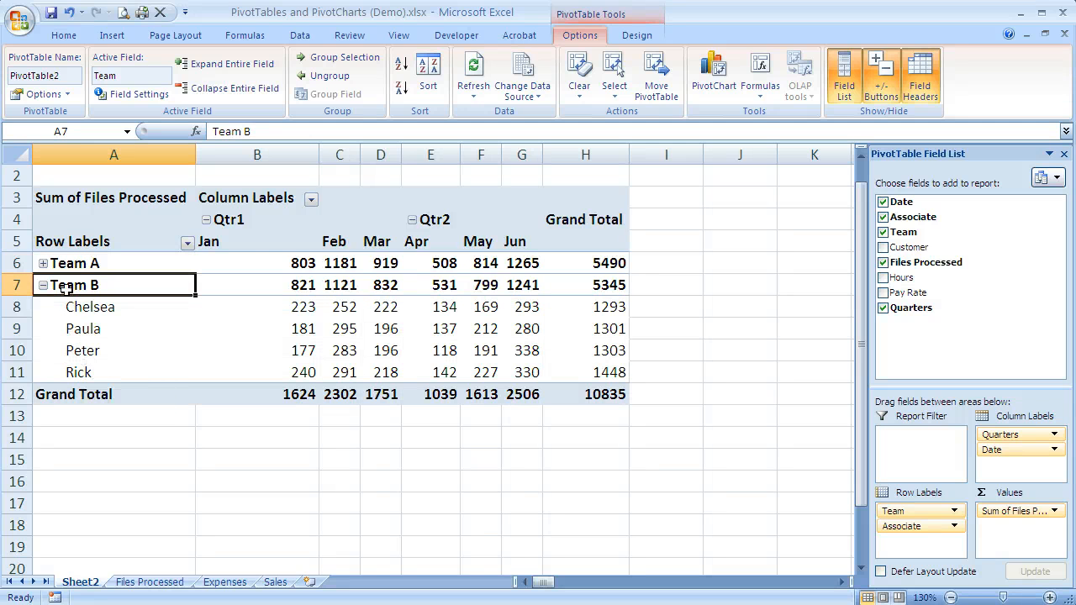
click(232, 64)
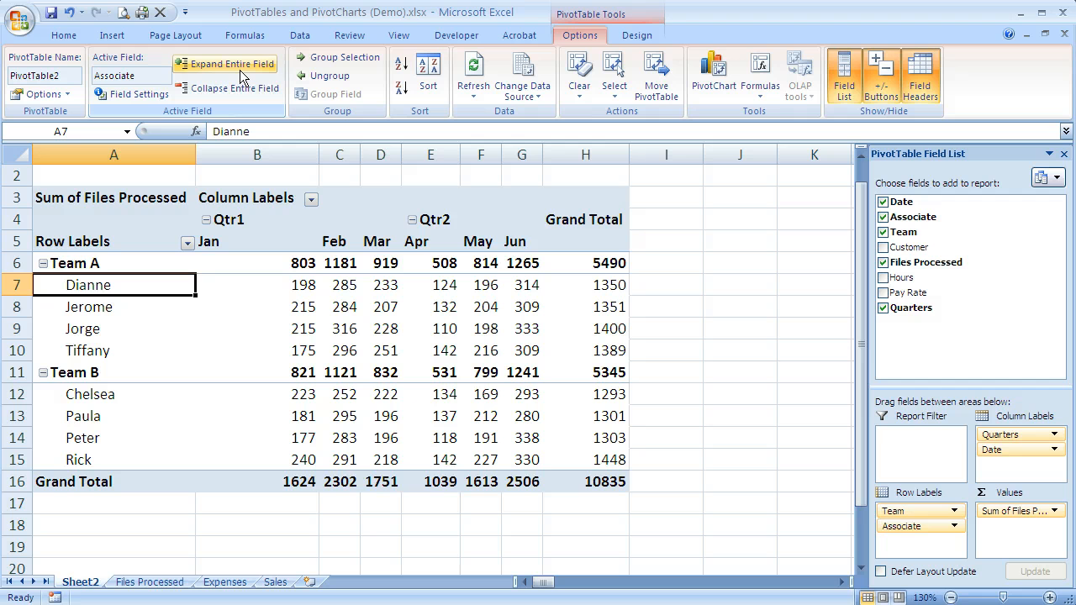
mouse_move(131, 262)
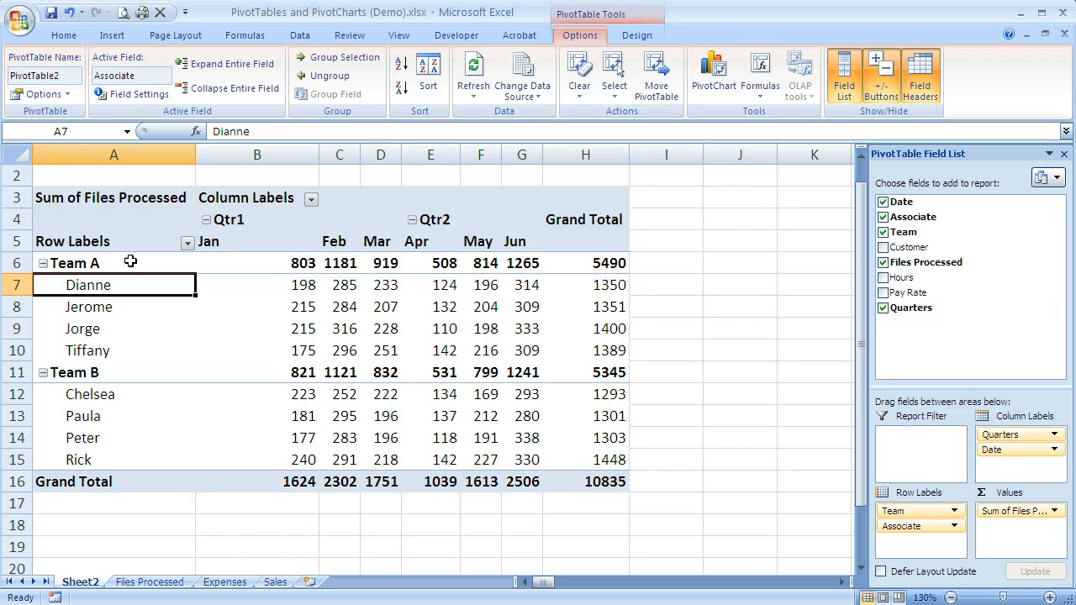
mouse_move(301, 377)
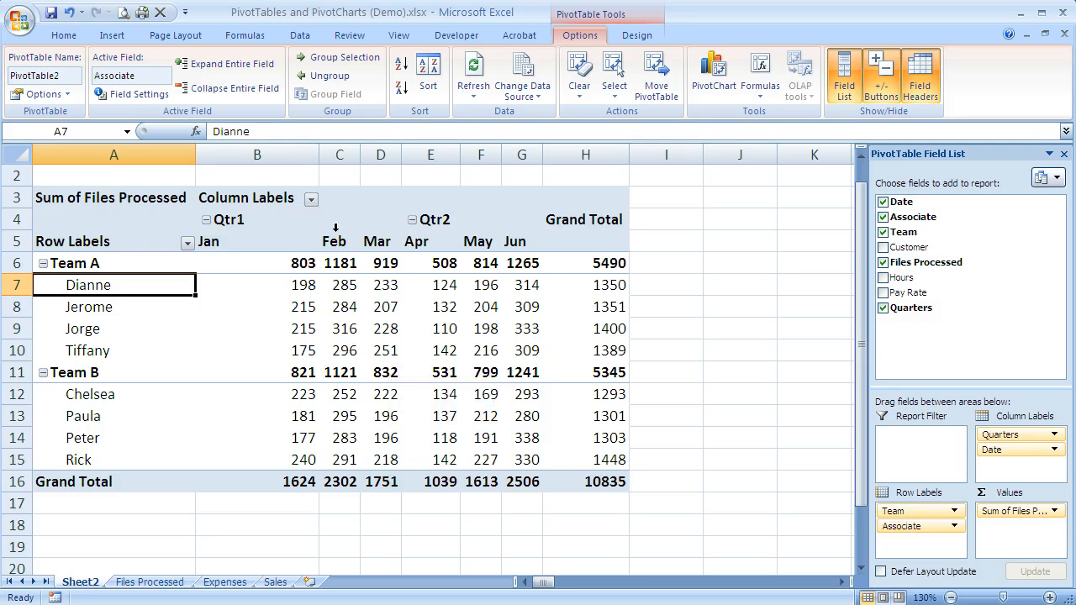
mouse_move(366, 372)
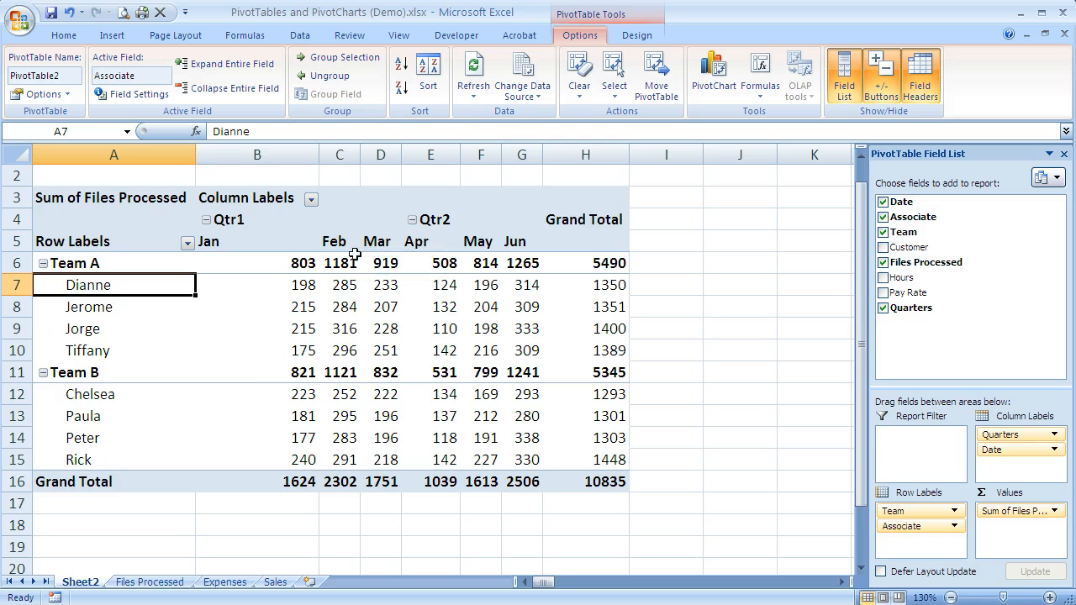
mouse_move(273, 363)
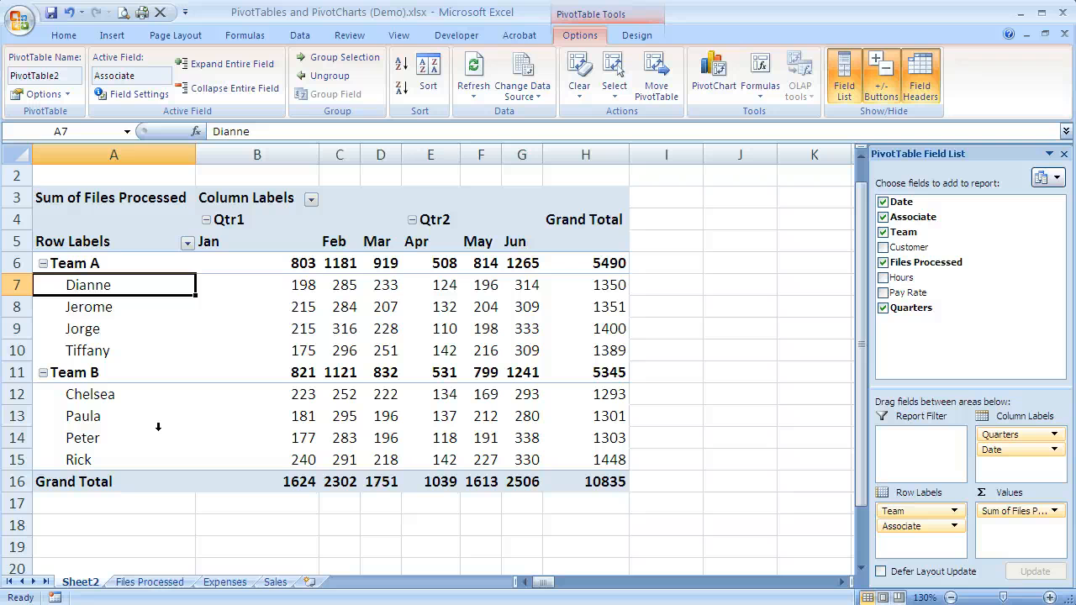
mouse_move(158, 418)
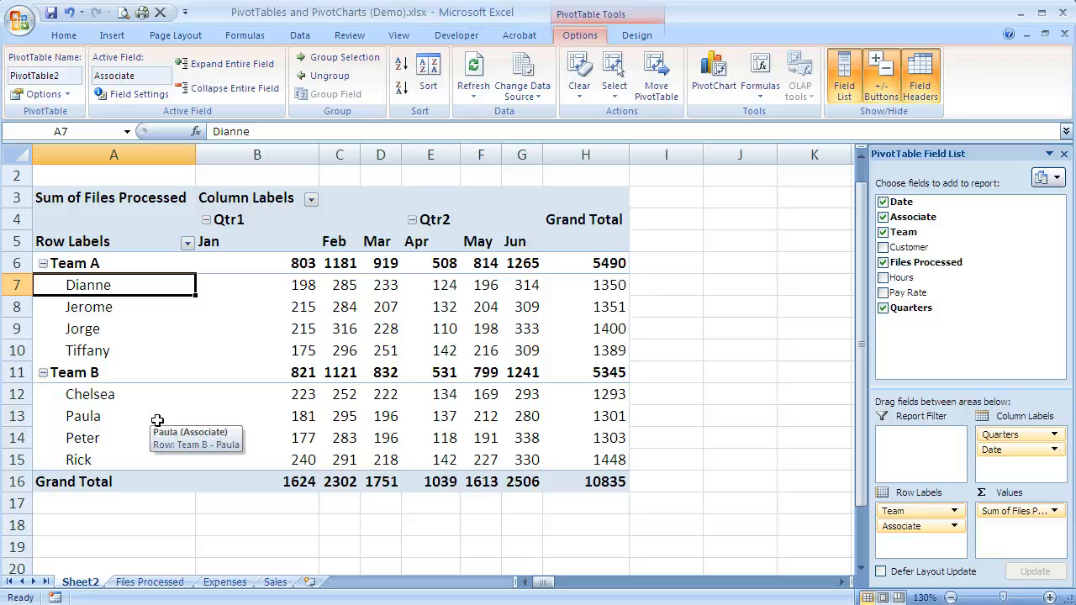
mouse_move(262, 489)
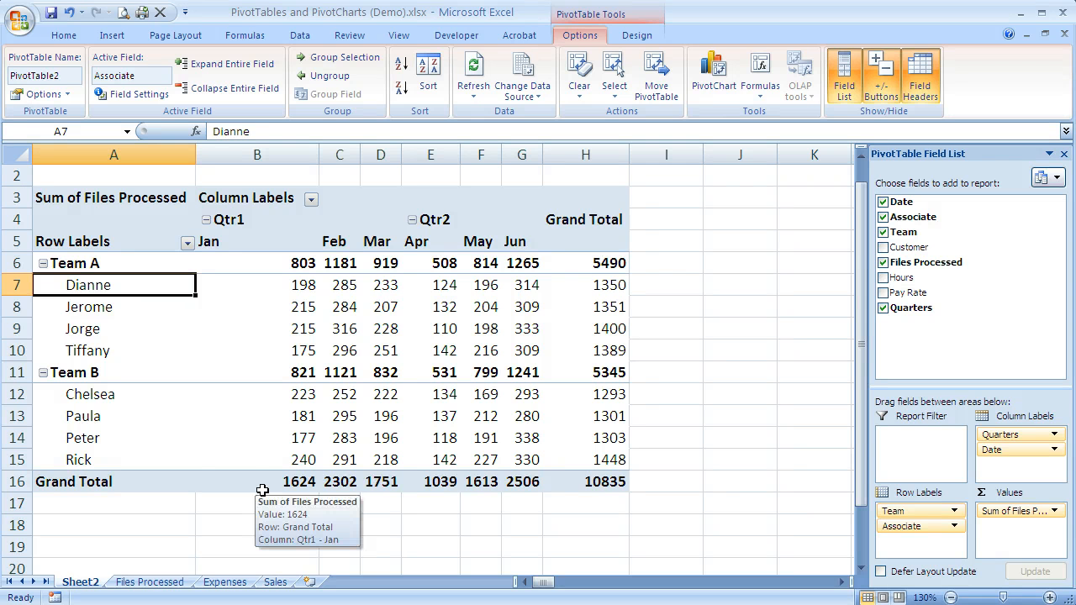
mouse_move(306, 306)
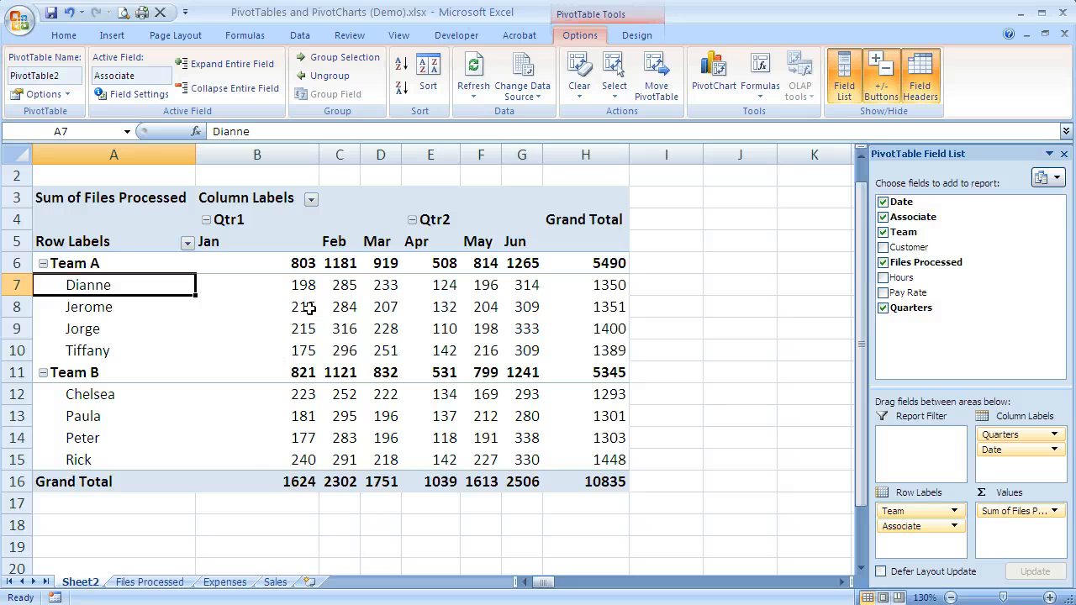